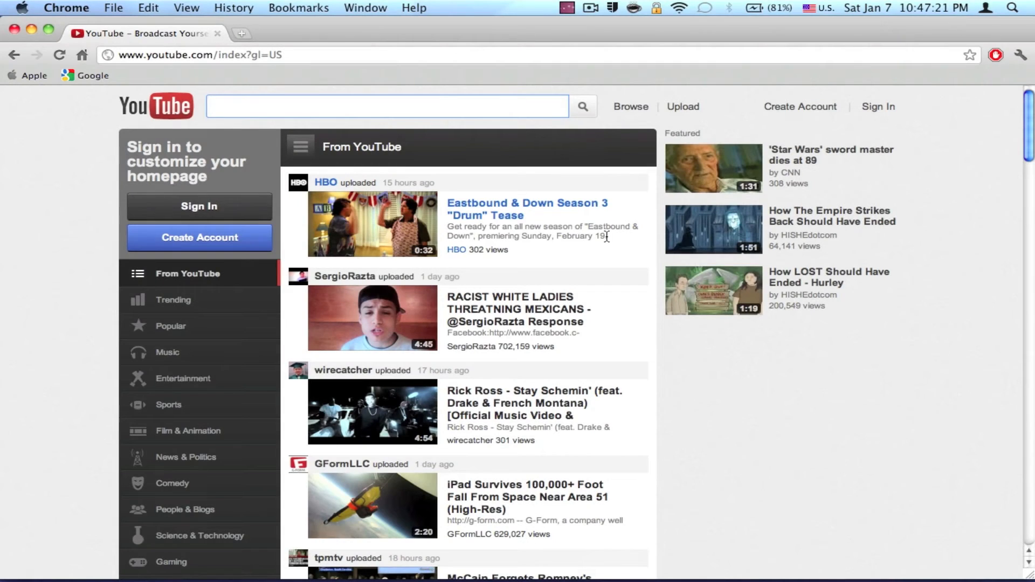
mouse_move(572, 50)
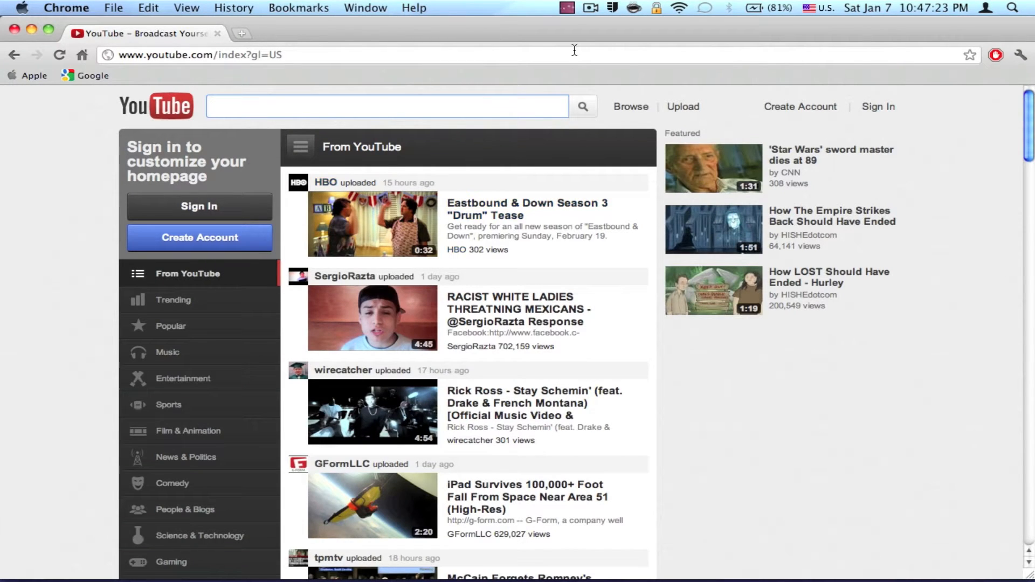
- Review iSnap's snapping shortcuts from the menu bar, then make the YouTube window active
left_click(567, 11)
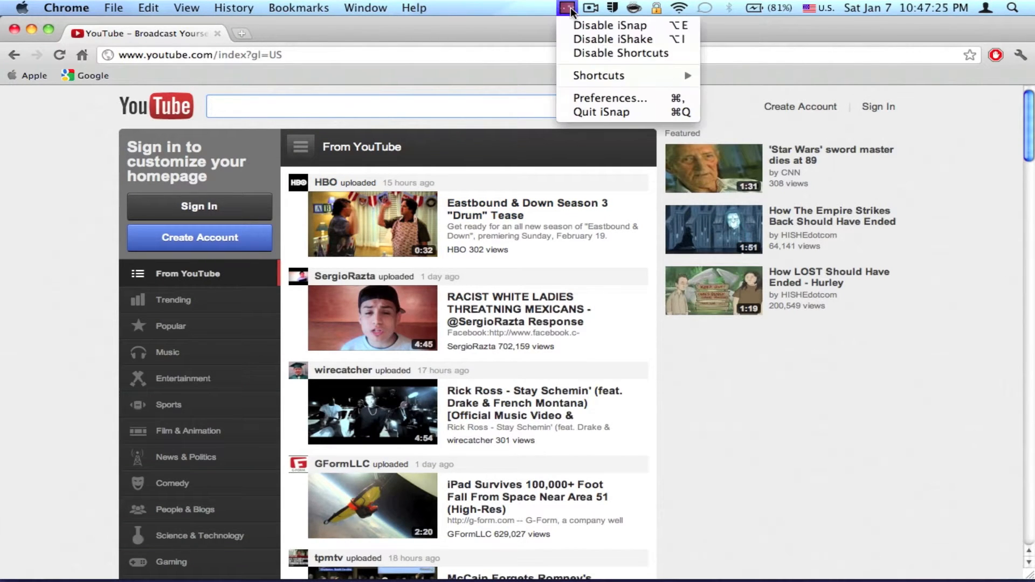
mouse_move(591, 24)
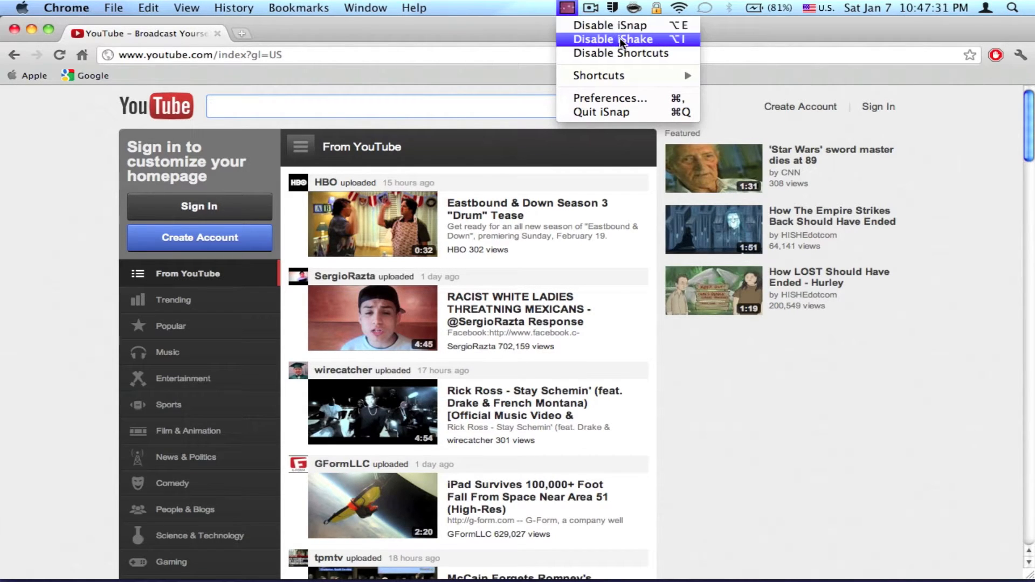
mouse_move(631, 82)
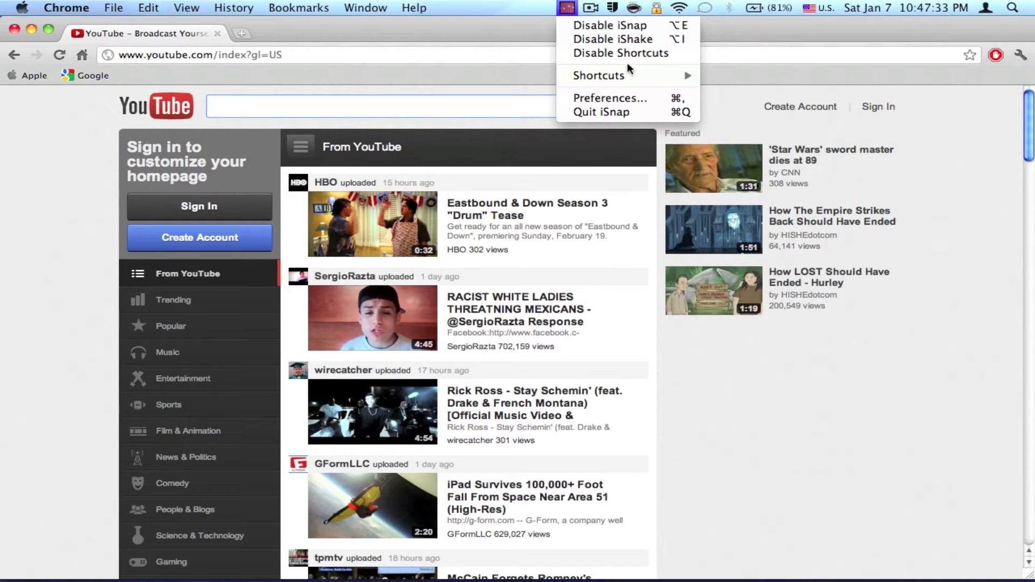
mouse_move(599, 76)
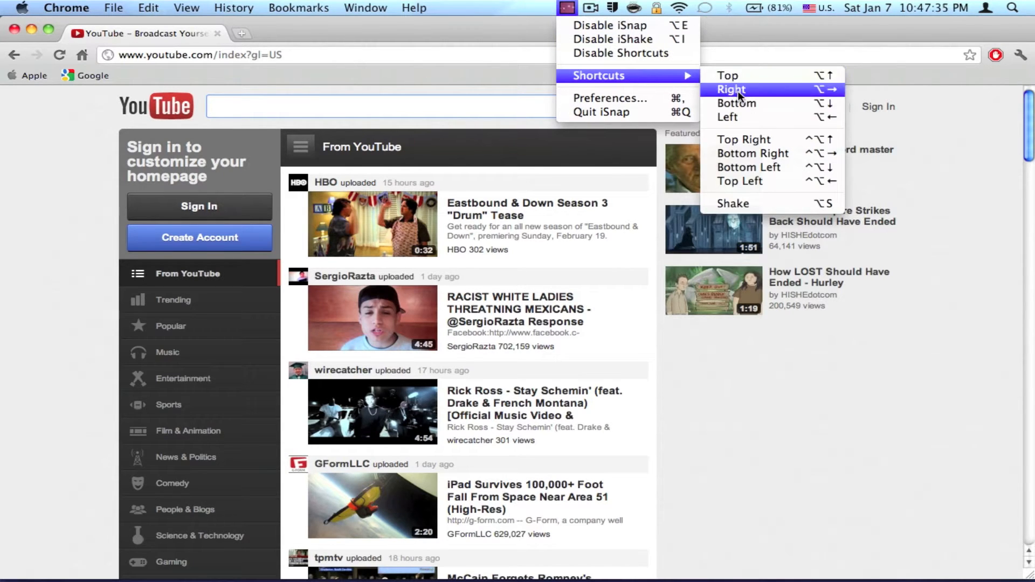
mouse_move(748, 167)
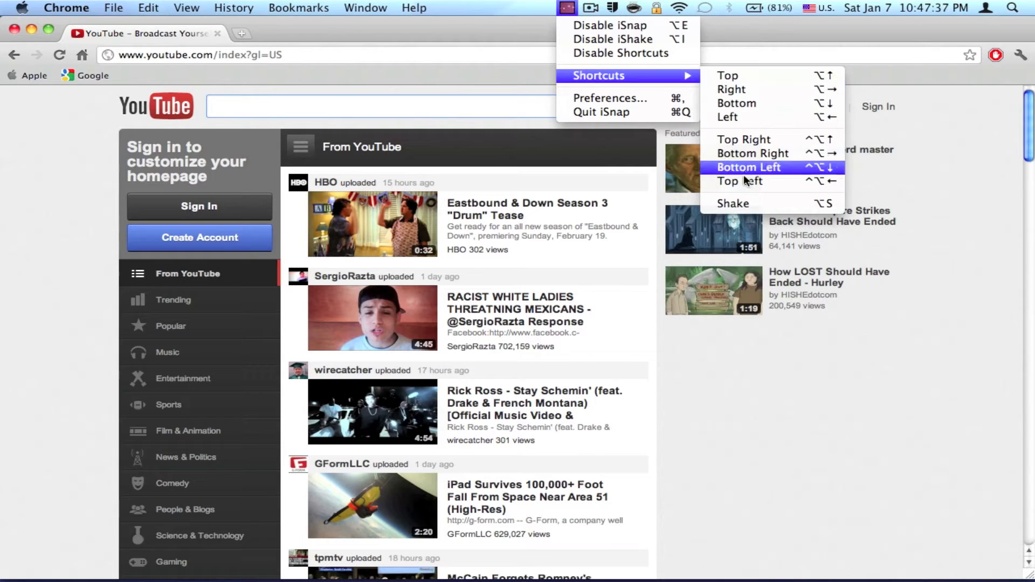
mouse_move(757, 145)
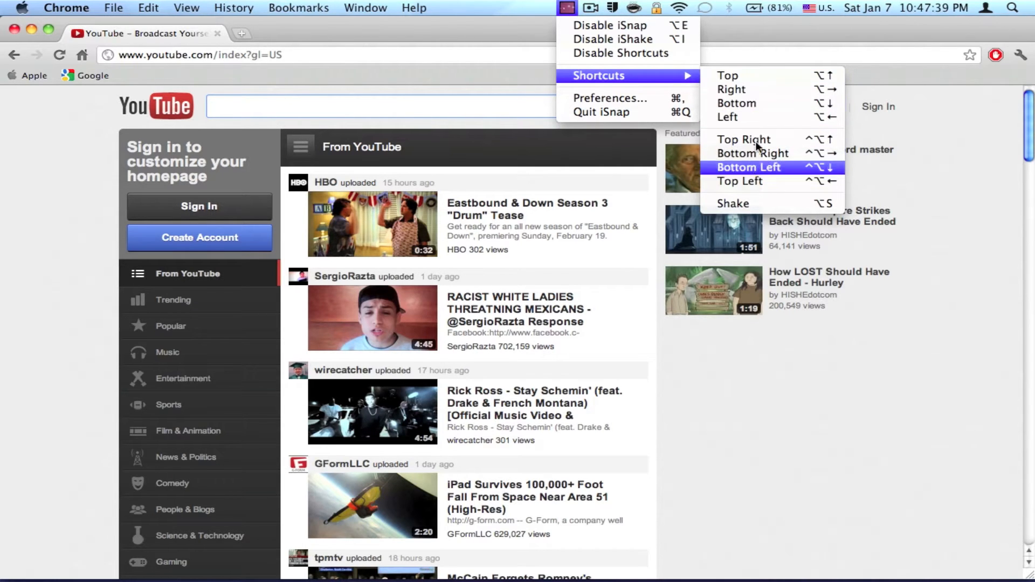
mouse_move(759, 180)
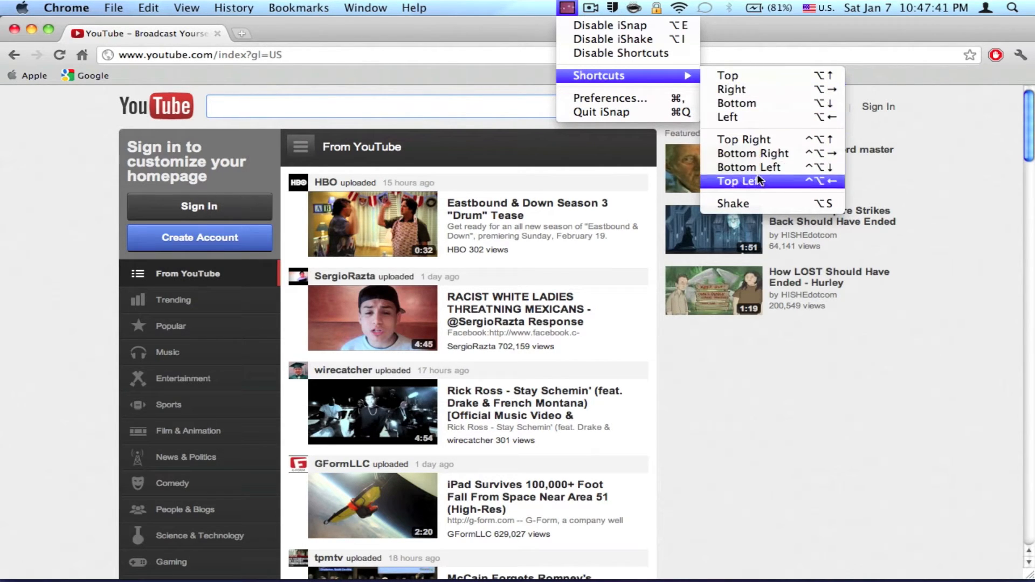
left_click(609, 98)
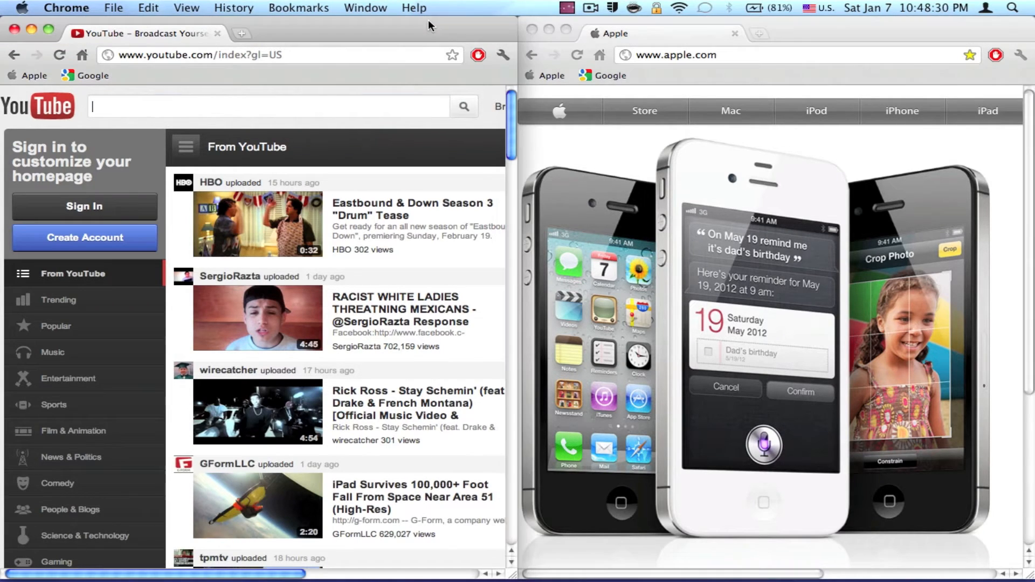
scroll("down", 3)
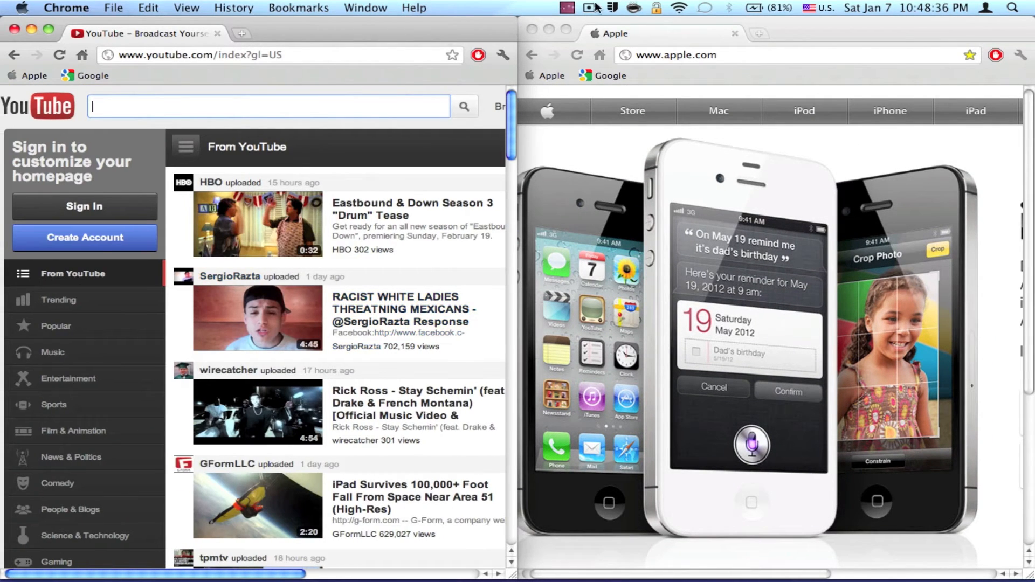
left_click(632, 34)
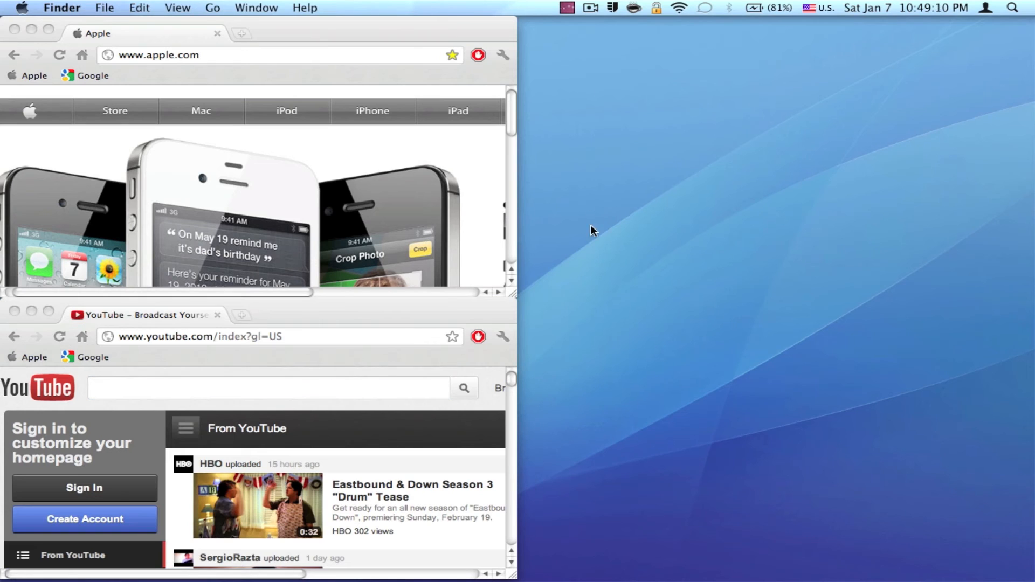
mouse_move(620, 355)
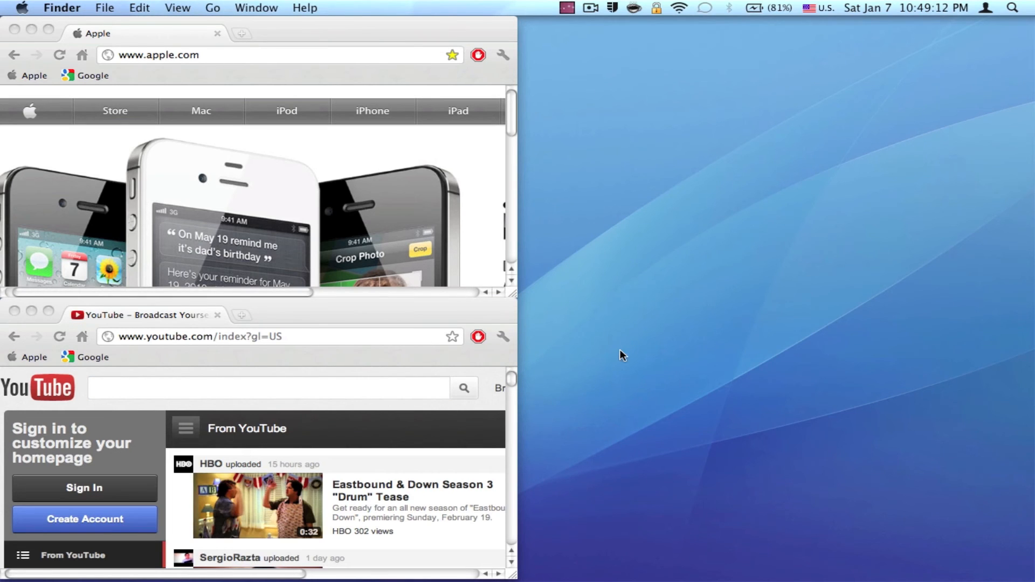
mouse_move(604, 348)
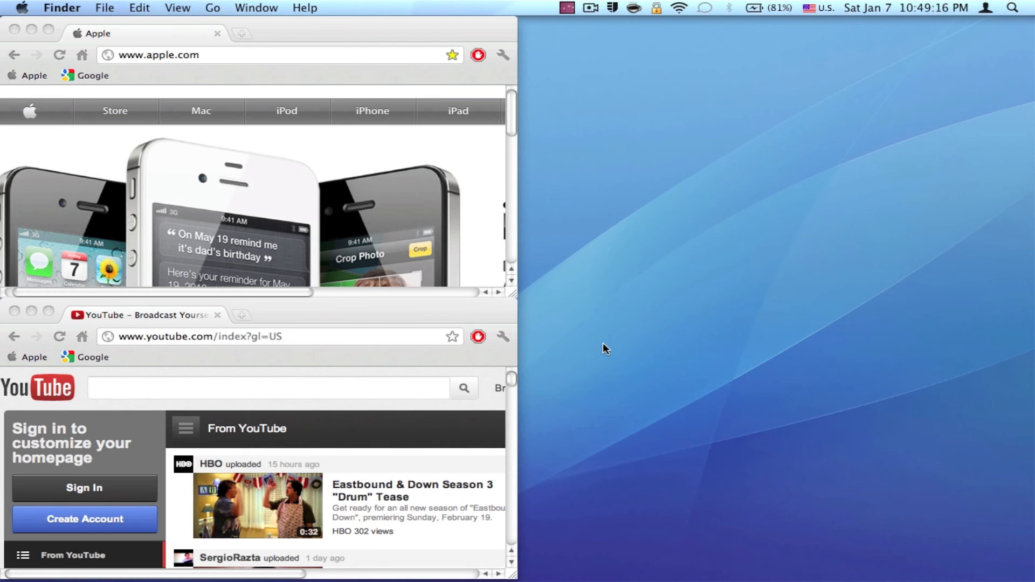
mouse_move(693, 269)
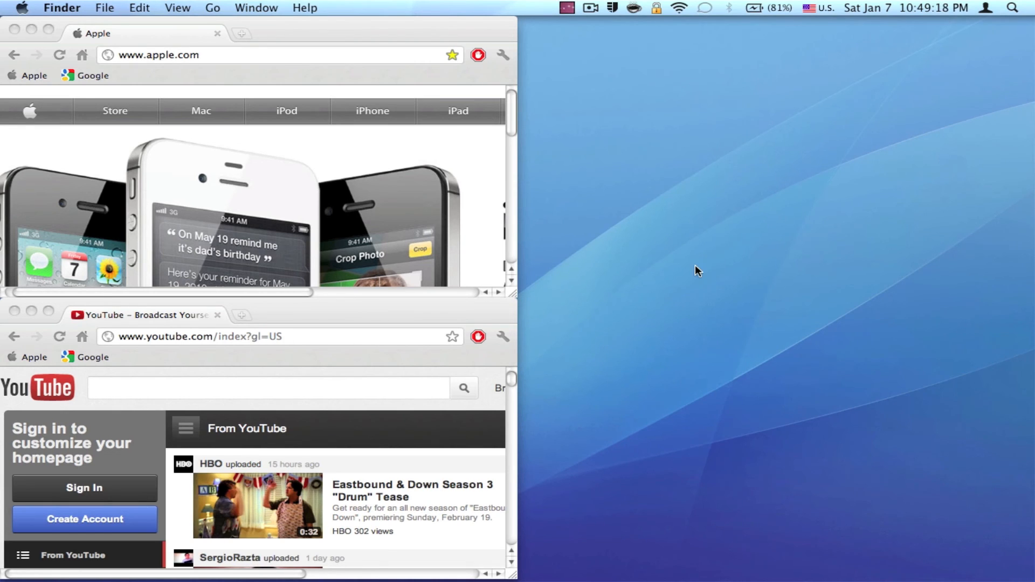
mouse_move(626, 269)
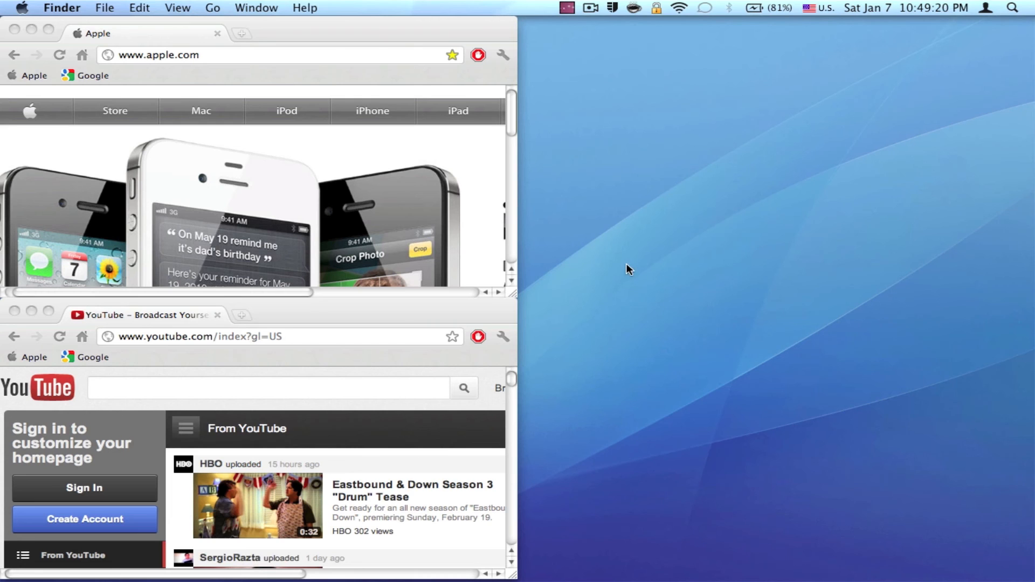
mouse_move(629, 230)
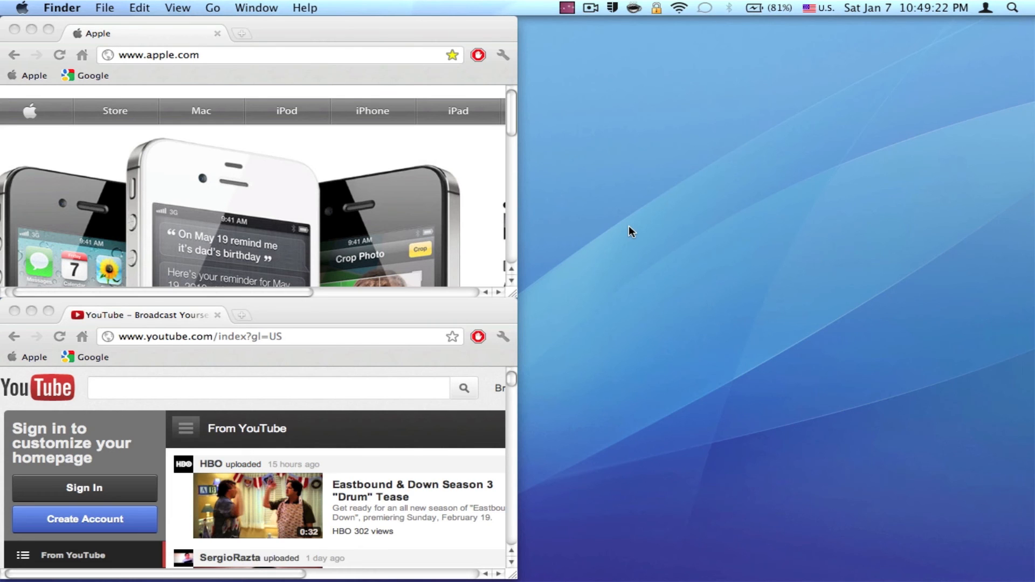